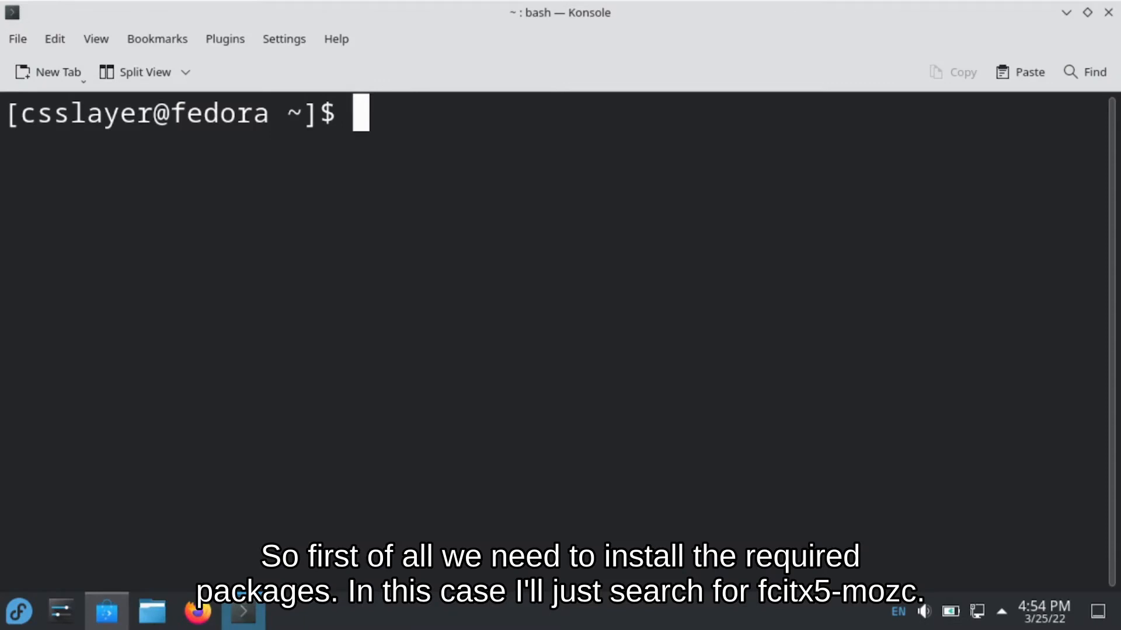
Run 'sudo dnf install fcitx5-mozc' to preview its 11-package transaction.
{"action": "type", "text": "sudo dn"}
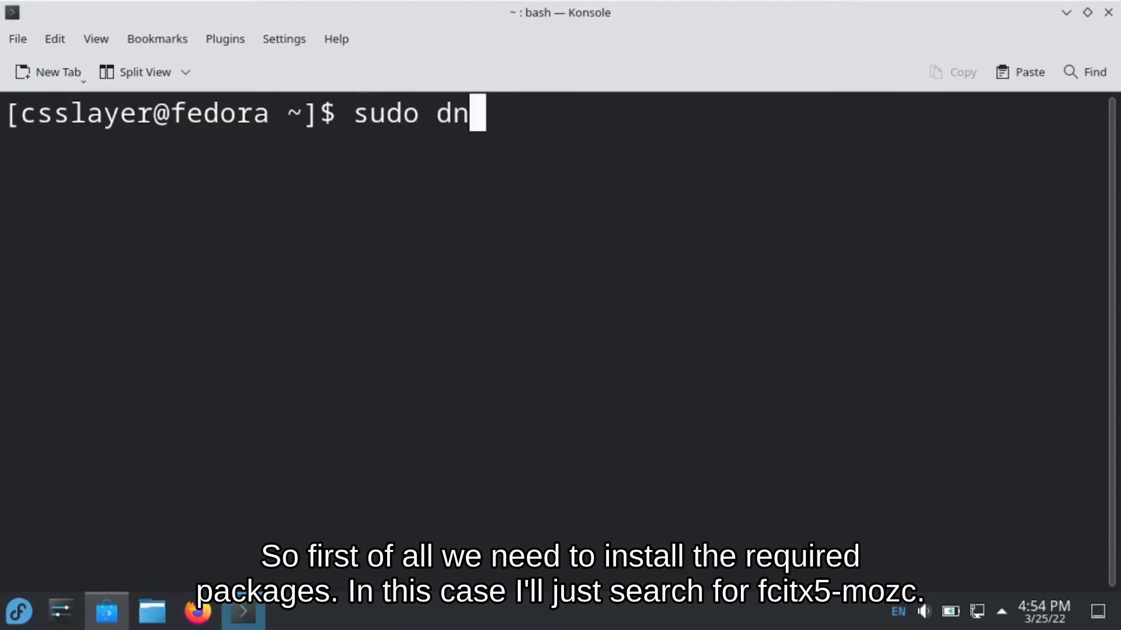
{"action": "type", "text": "f install"}
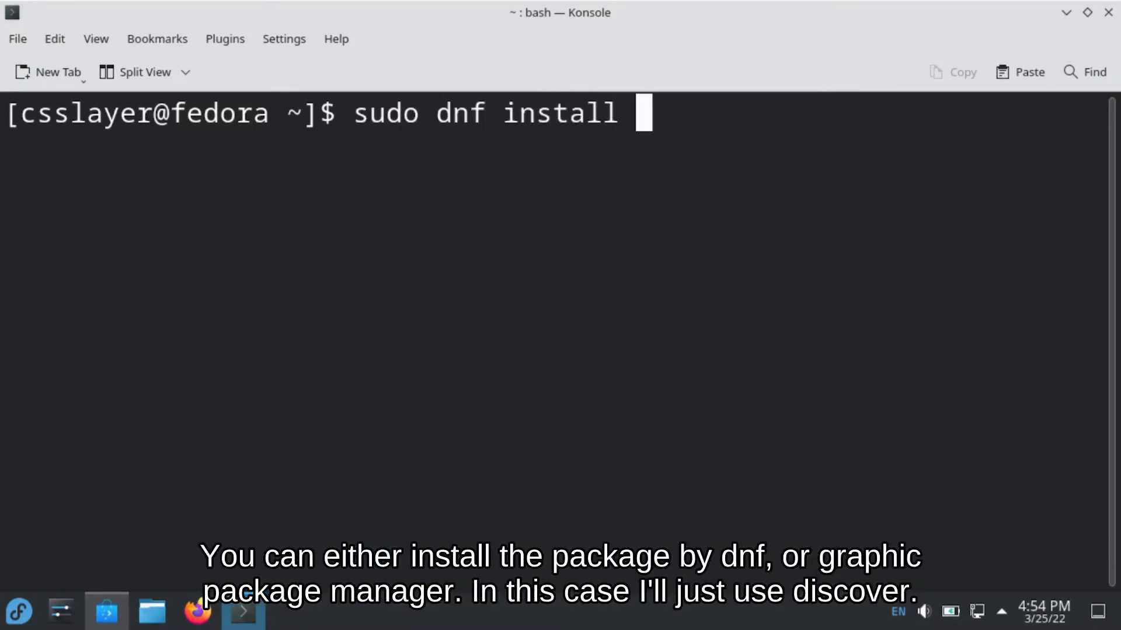
{"action": "type", "text": "fcitx5-mozc"}
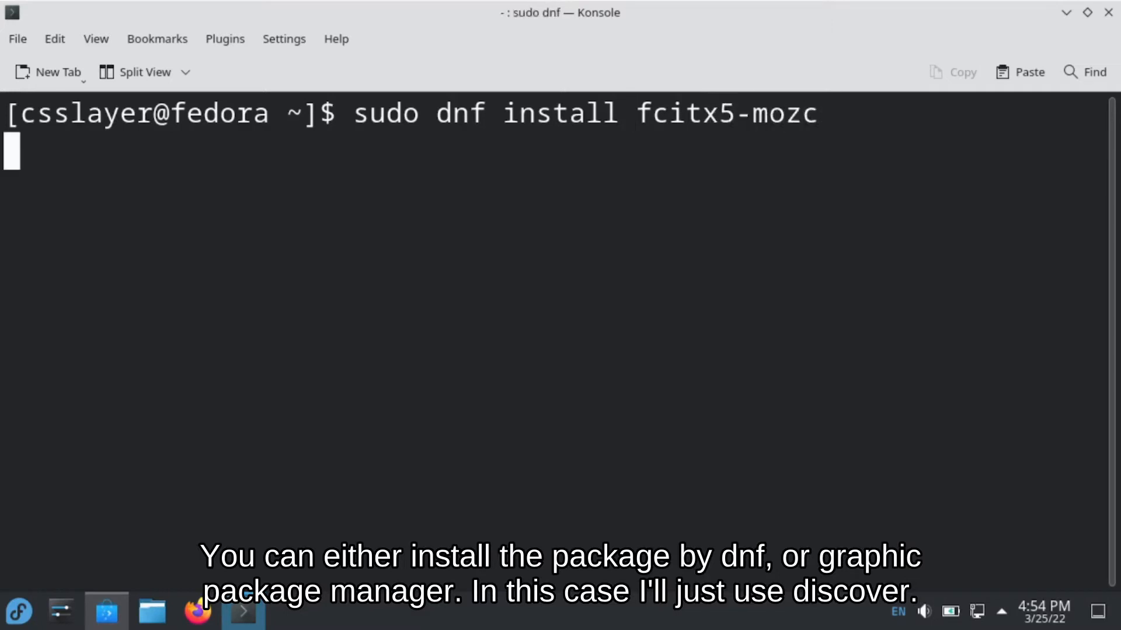
{"action": "key", "text": "Return"}
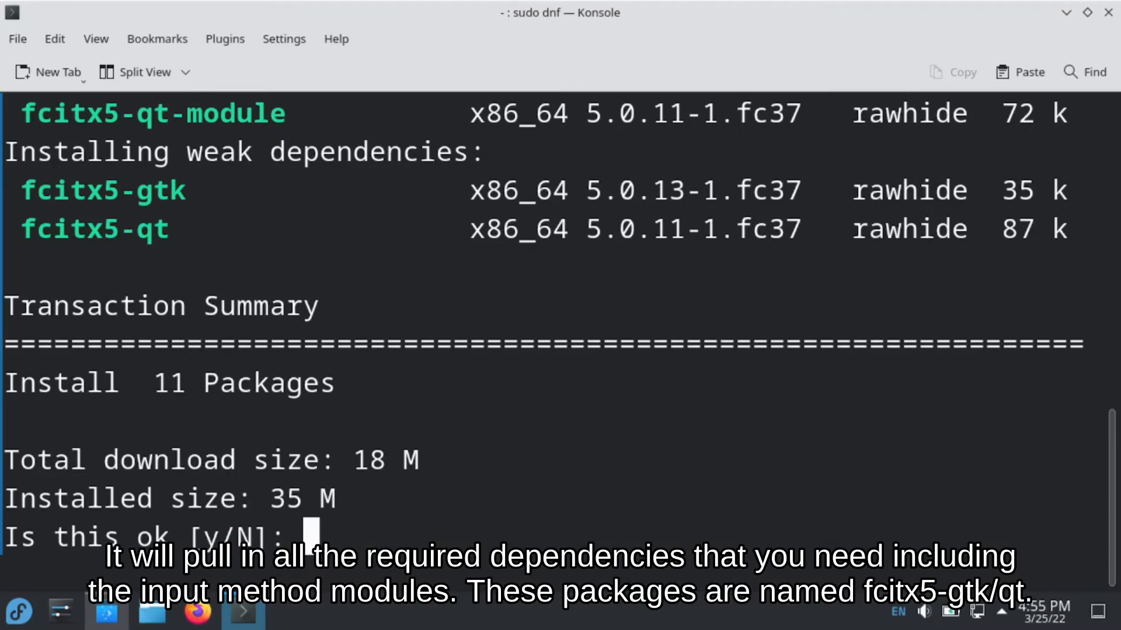
Review the transaction summary and decline, aborting the install.
{"action": "scroll", "scroll_direction": "up", "scroll_amount": 3}
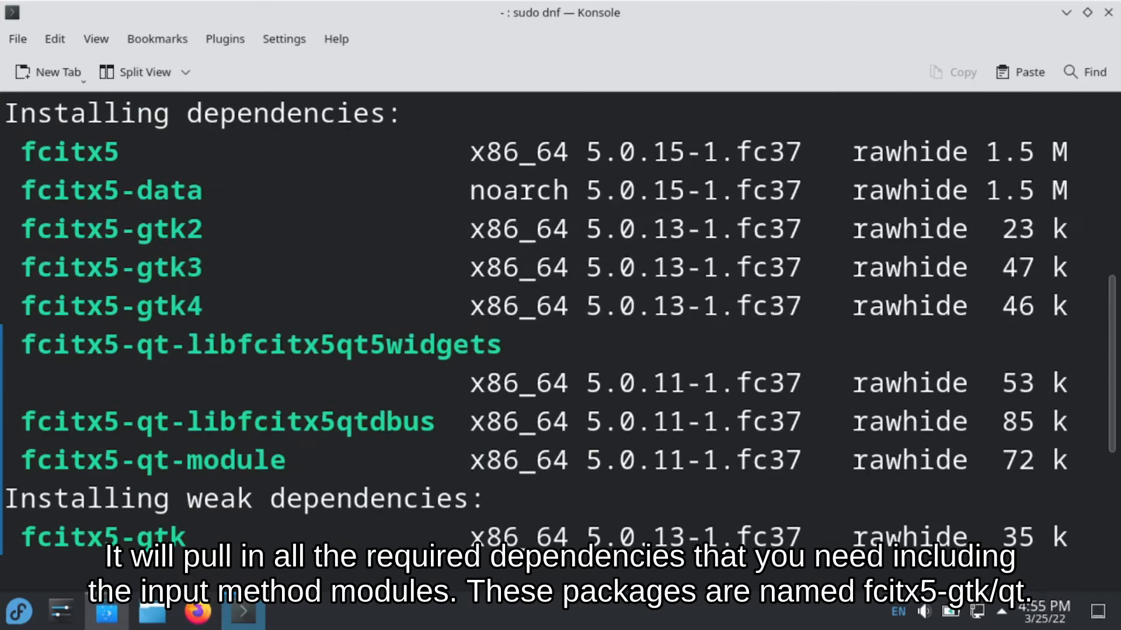
{"action": "scroll", "scroll_direction": "down", "scroll_amount": 3}
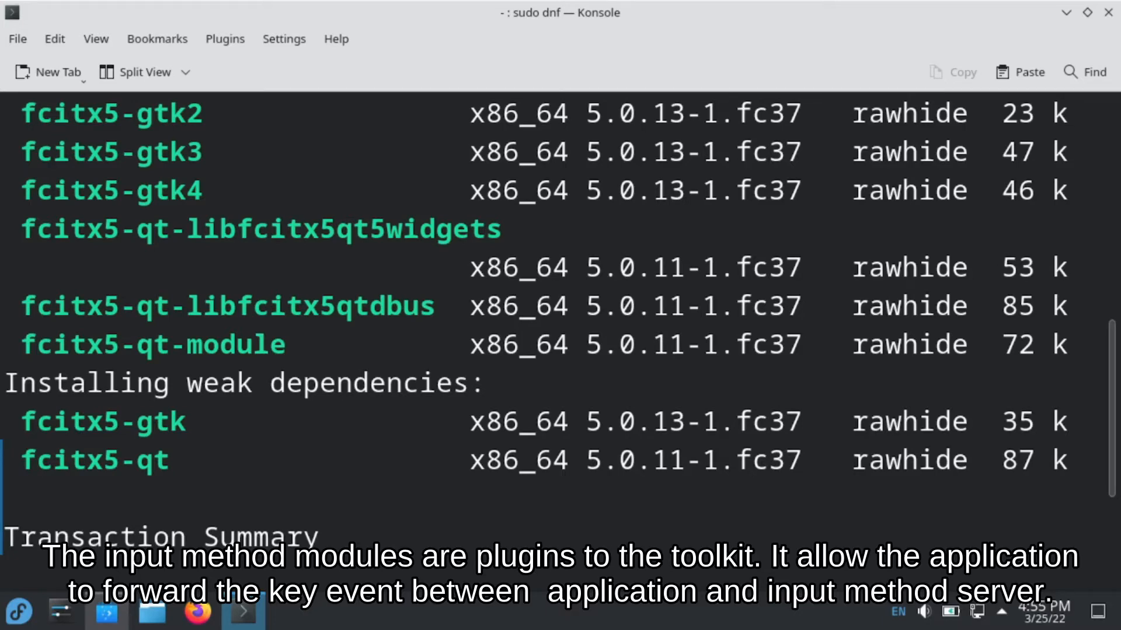
{"action": "scroll", "scroll_direction": "down", "scroll_amount": 3}
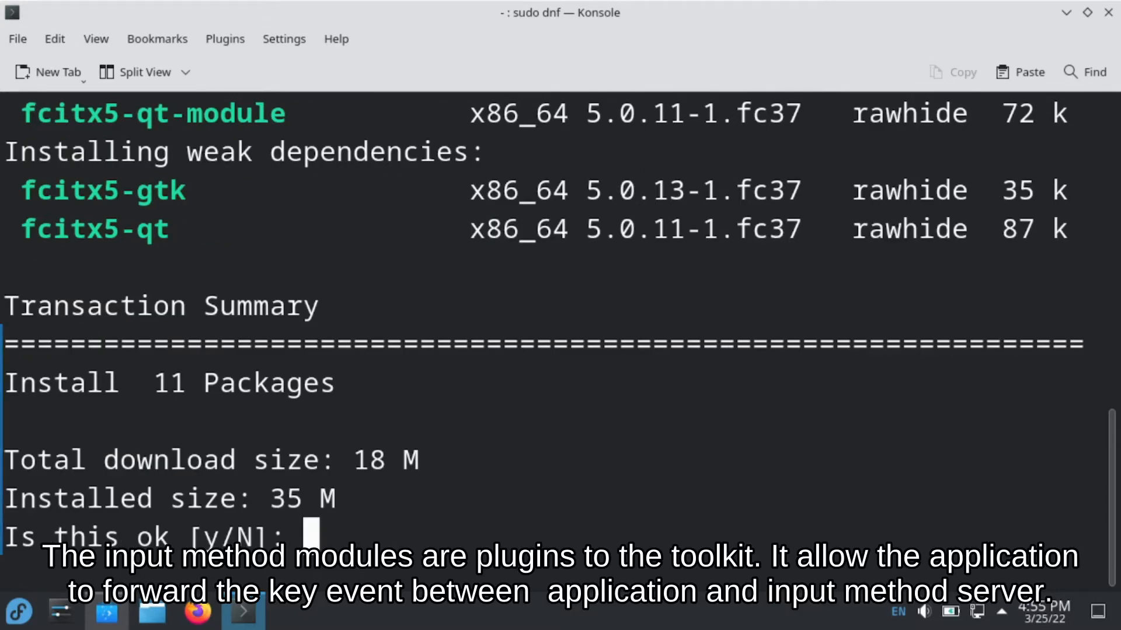
{"action": "key", "text": "Return"}
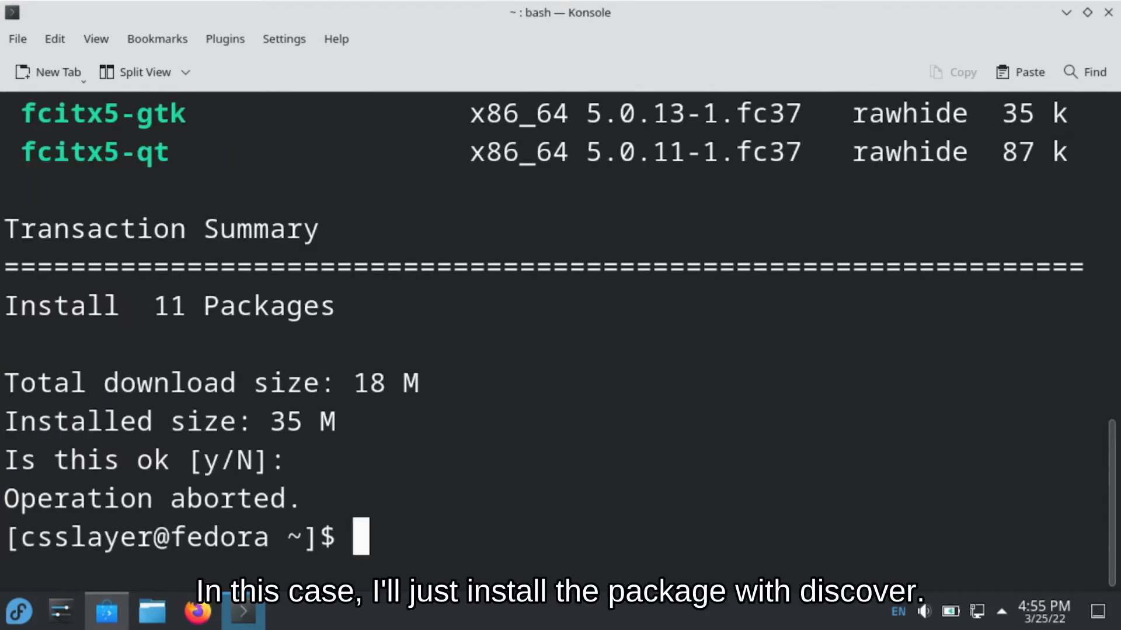
Install 'Fcitx 5 - Mozc for Fcitx 5' from Discover and return to Home.
{"action": "left_click", "coordinate": [106, 610]}
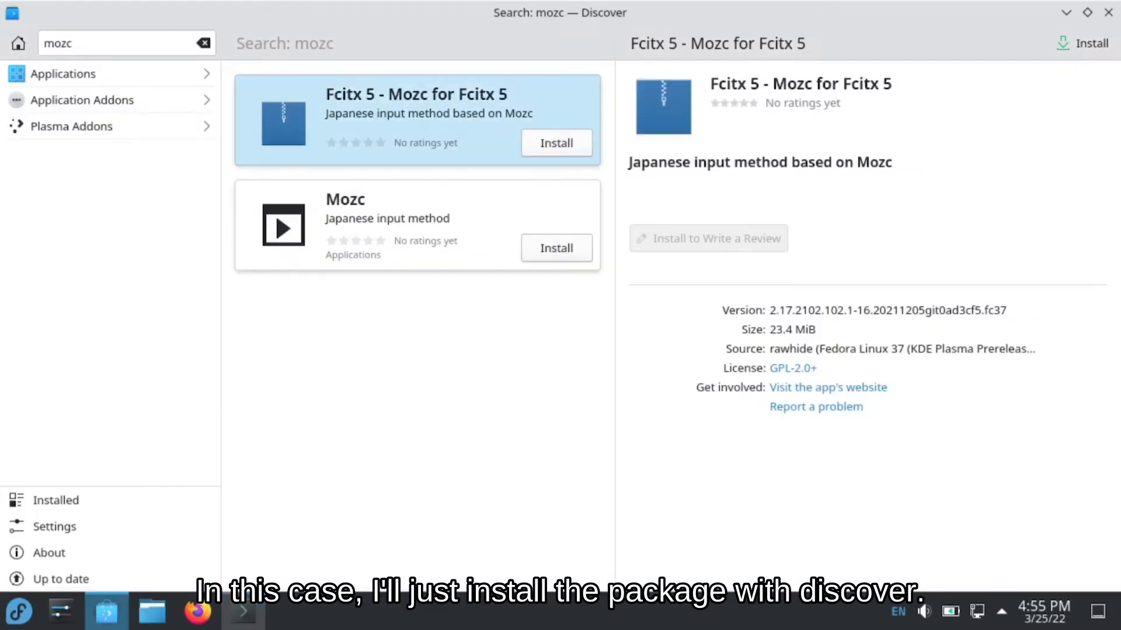
{"action": "left_click", "coordinate": [556, 142]}
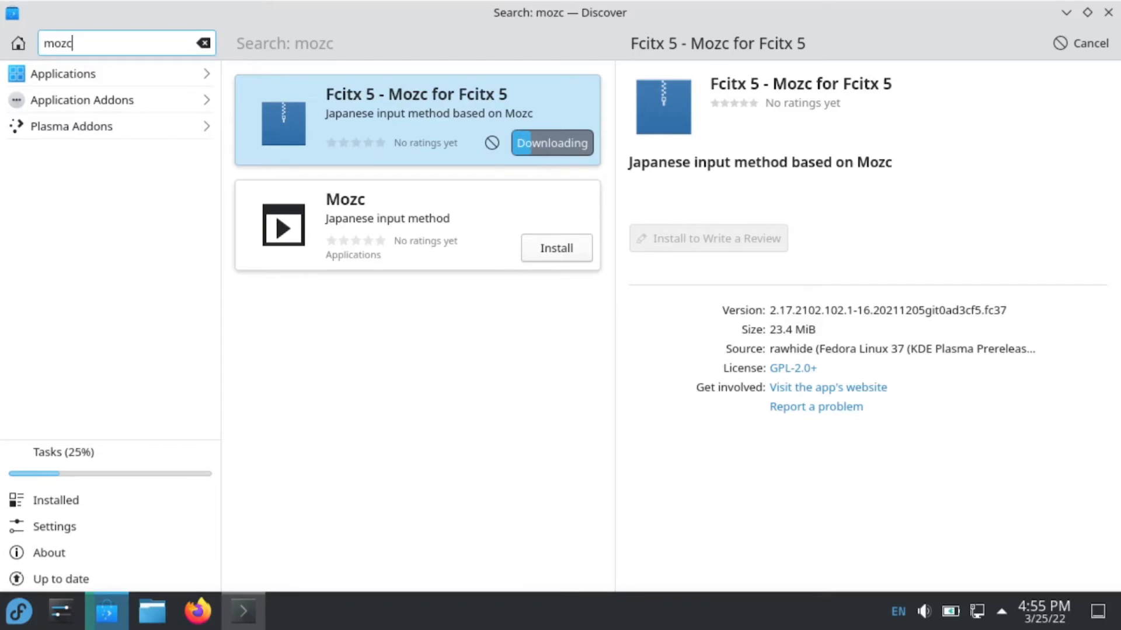
{"action": "left_click", "coordinate": [18, 44]}
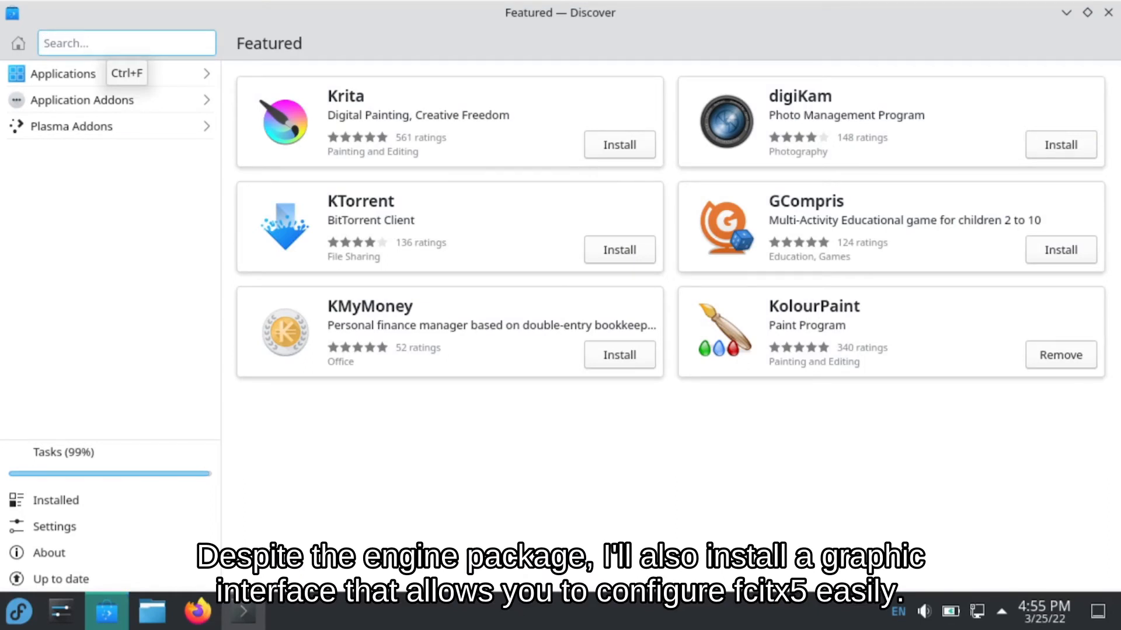
Search 'kcm fcitx' and install the Input Method configuration module.
{"action": "type", "text": "k"}
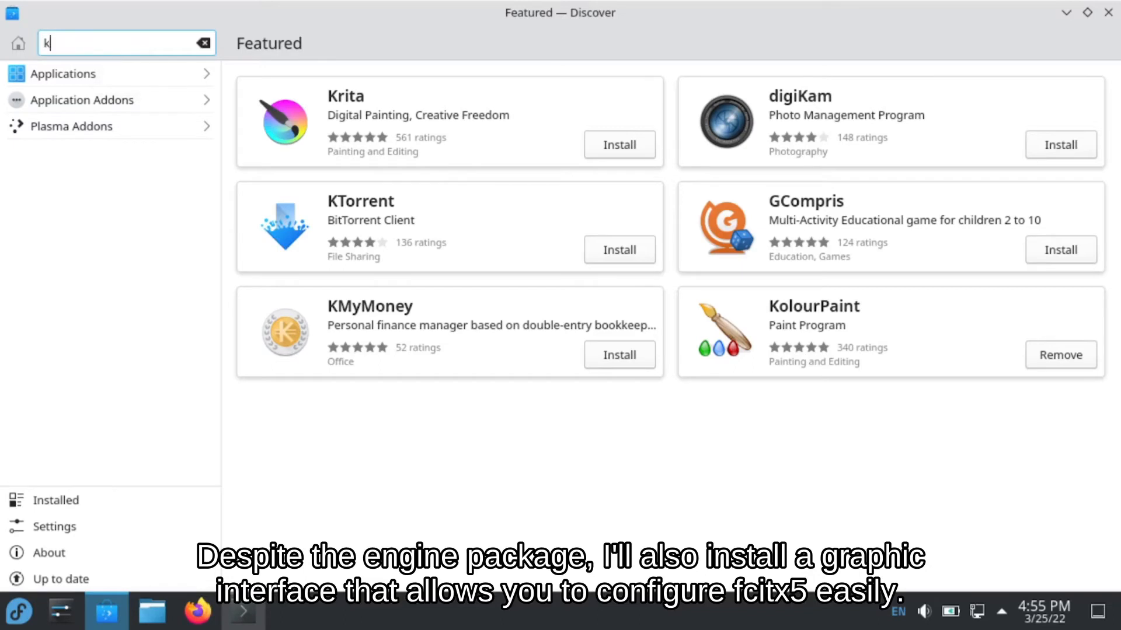
{"action": "type", "text": "kcm fcitx5"}
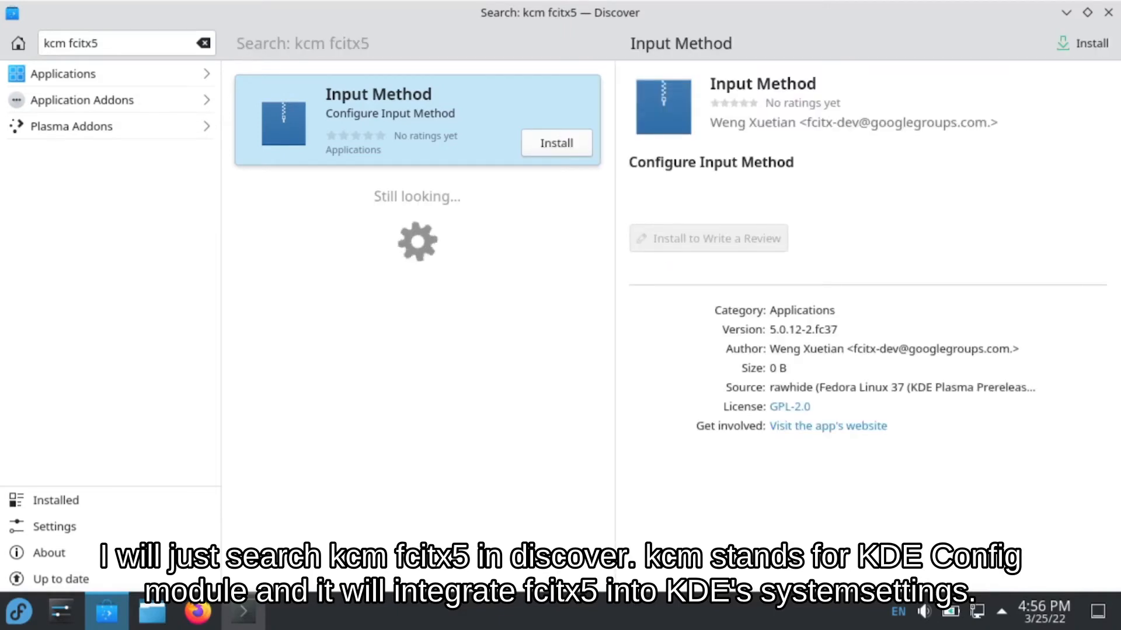
{"action": "left_click", "coordinate": [555, 143]}
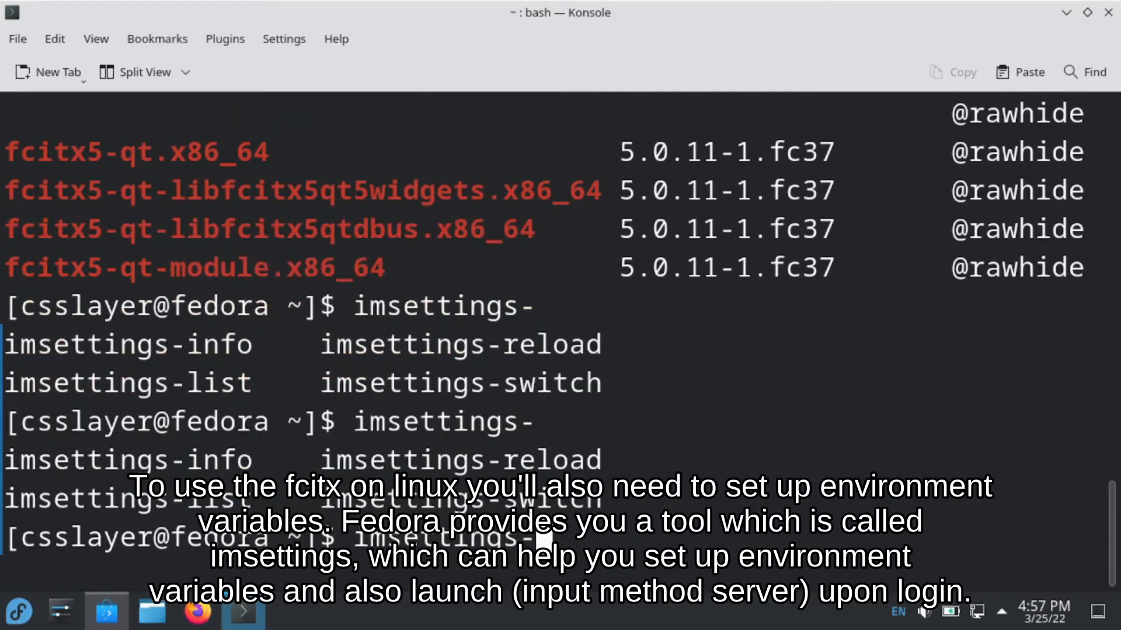
Run im-chooser to bring up the Input Method Selector with IBus and fcitx options.
{"action": "type", "text": "l"}
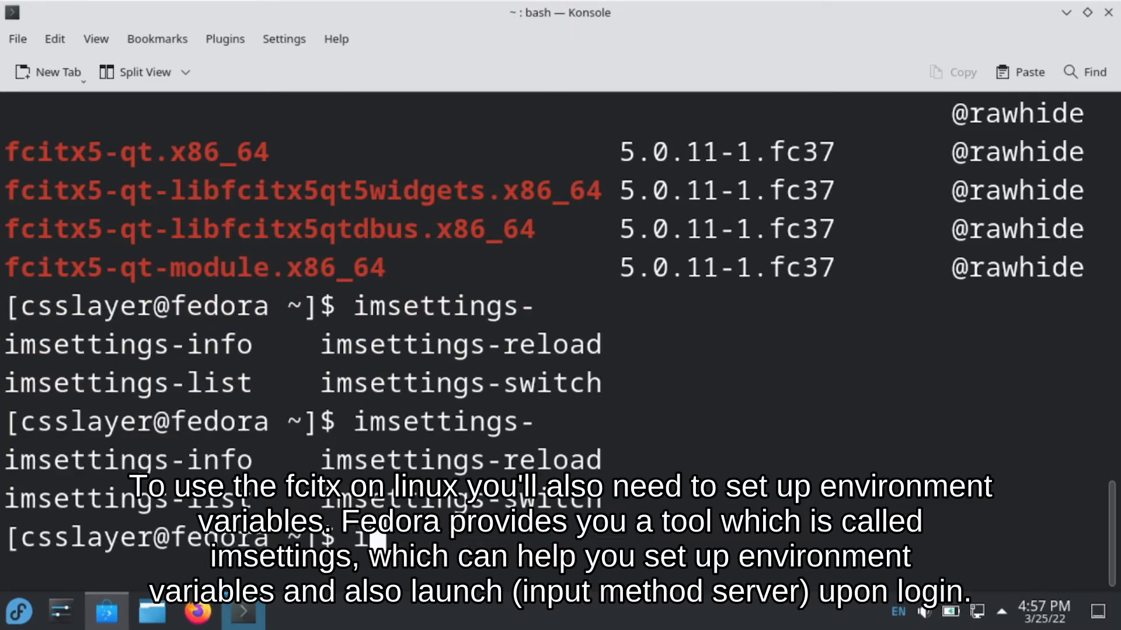
{"action": "type", "text": "im-chooser"}
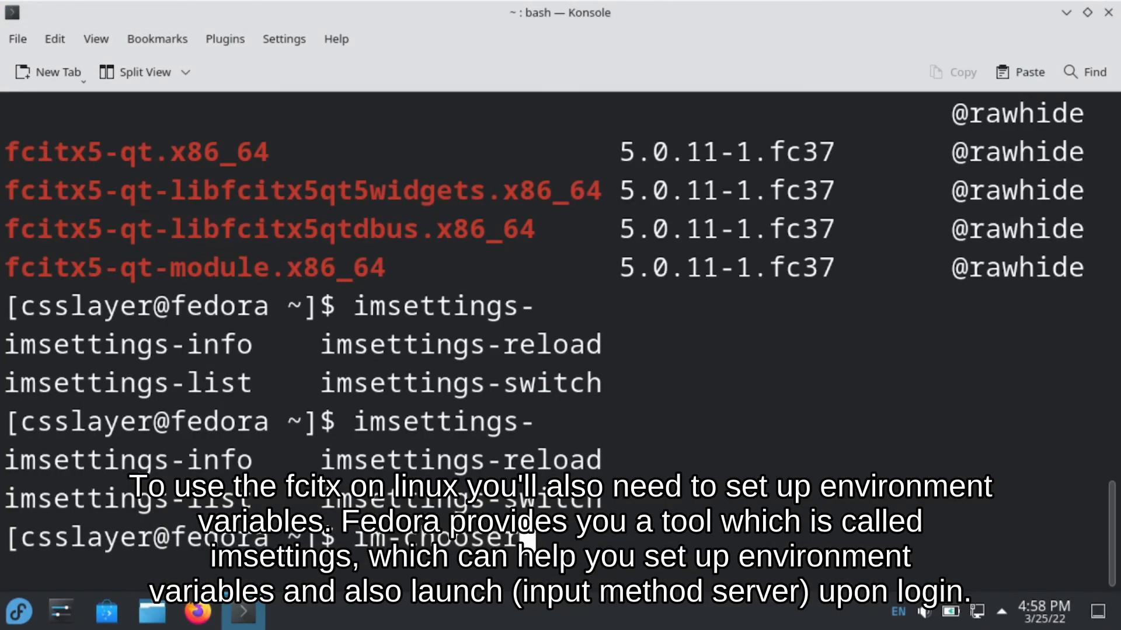
{"action": "key", "text": "Return"}
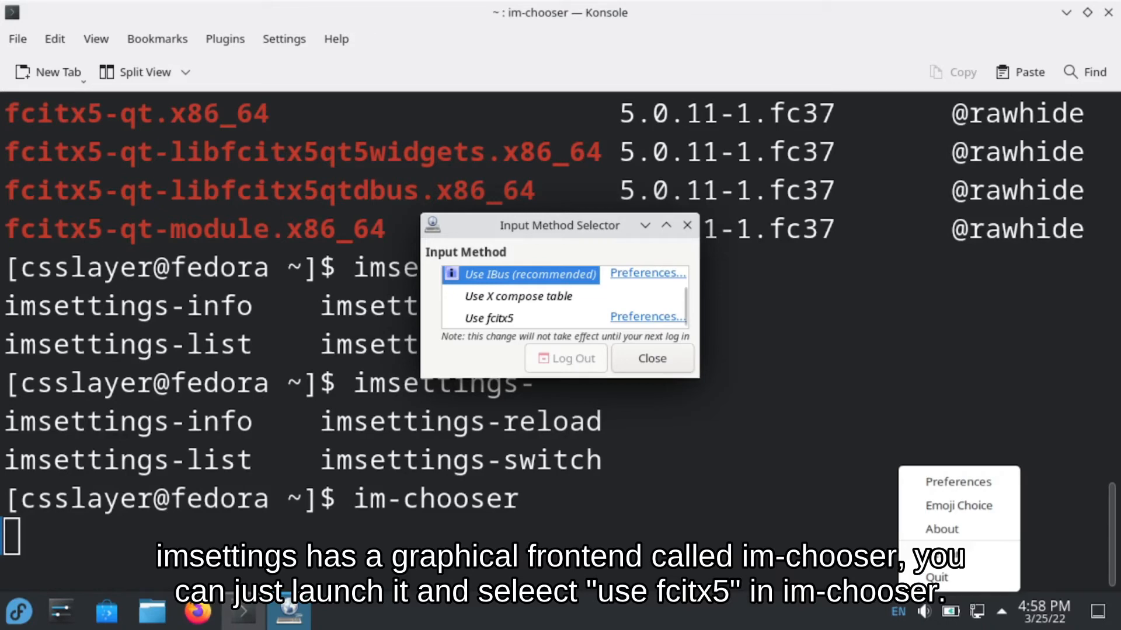
Choose 'Use fcitx5' as the system input method and close the selector.
{"action": "left_click", "coordinate": [488, 317]}
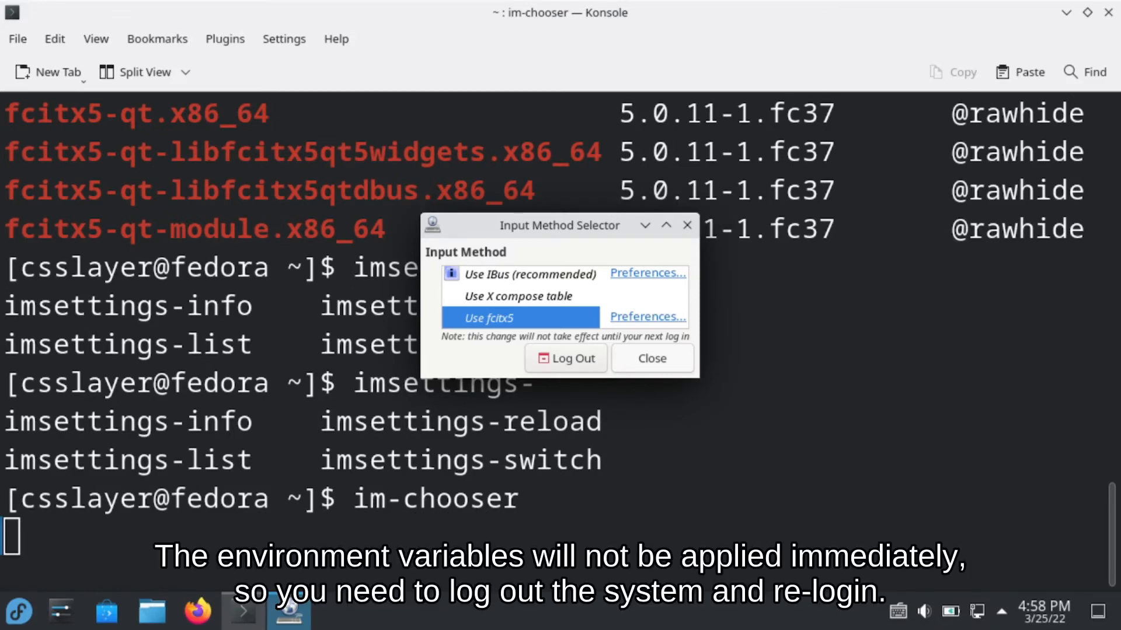
{"action": "left_click", "coordinate": [651, 358]}
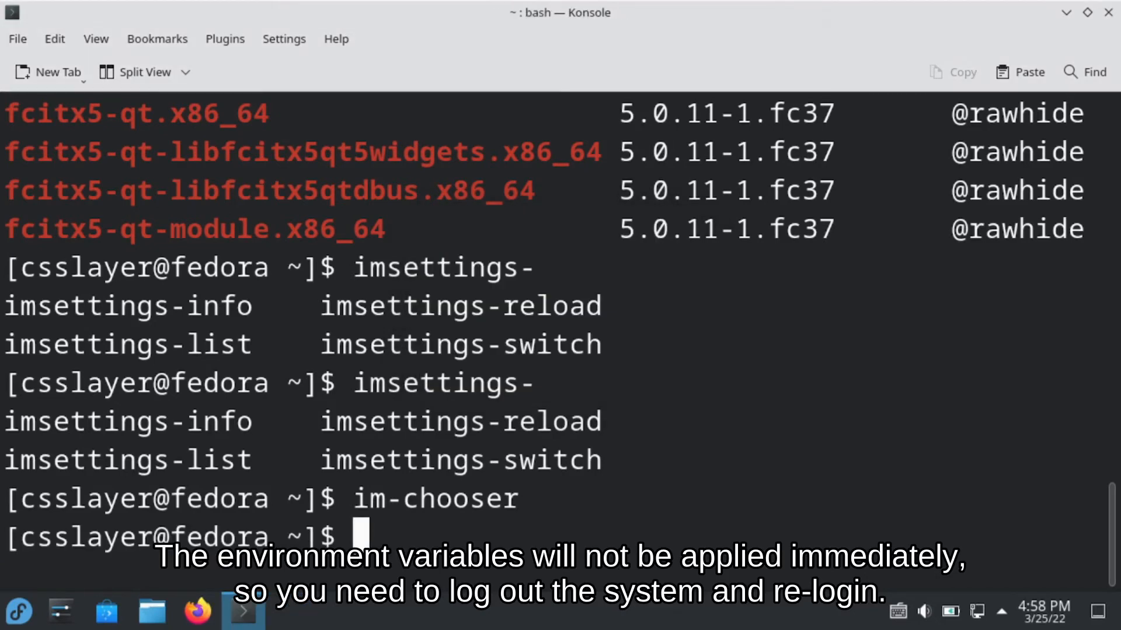
Log out of the Plasma session from the launcher's session options.
{"action": "left_click", "coordinate": [19, 611]}
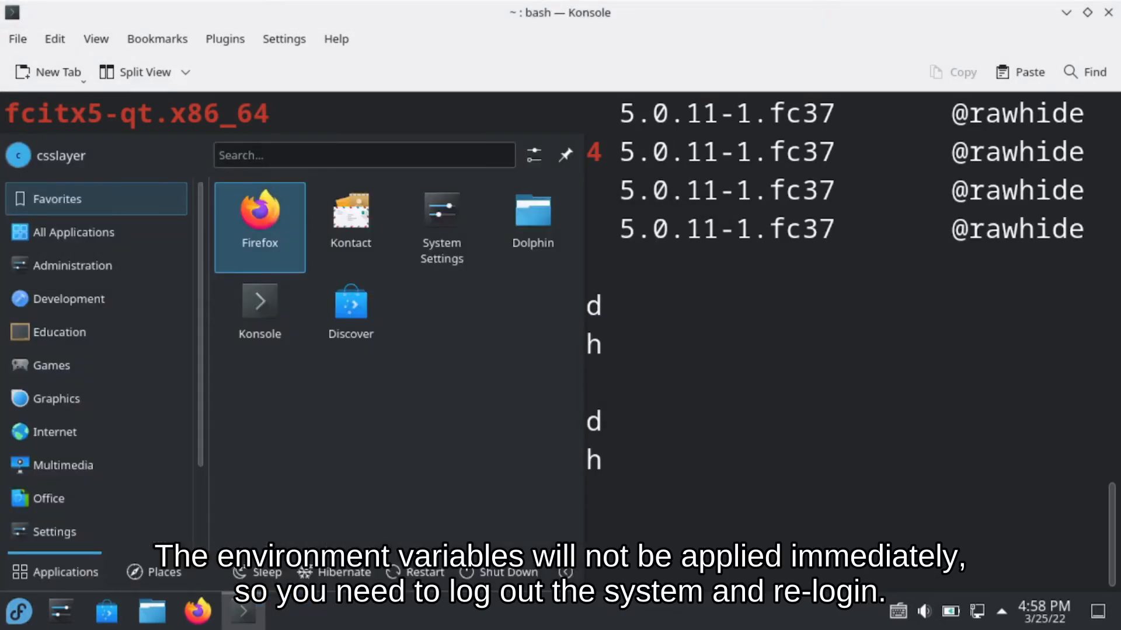
{"action": "left_click", "coordinate": [565, 572]}
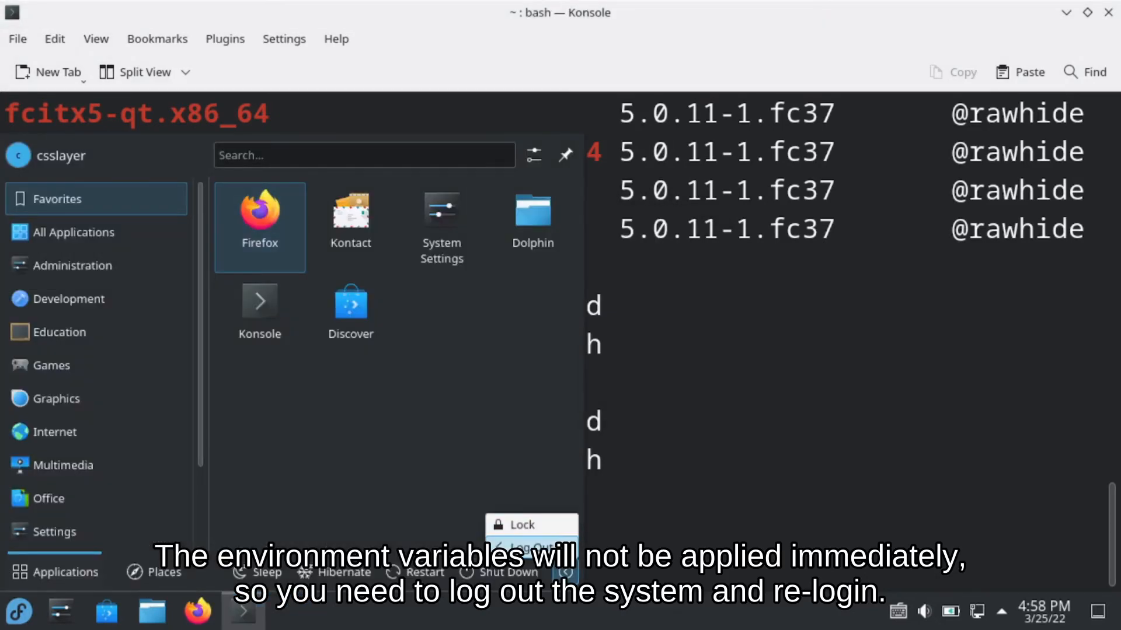
{"action": "left_click", "coordinate": [525, 545]}
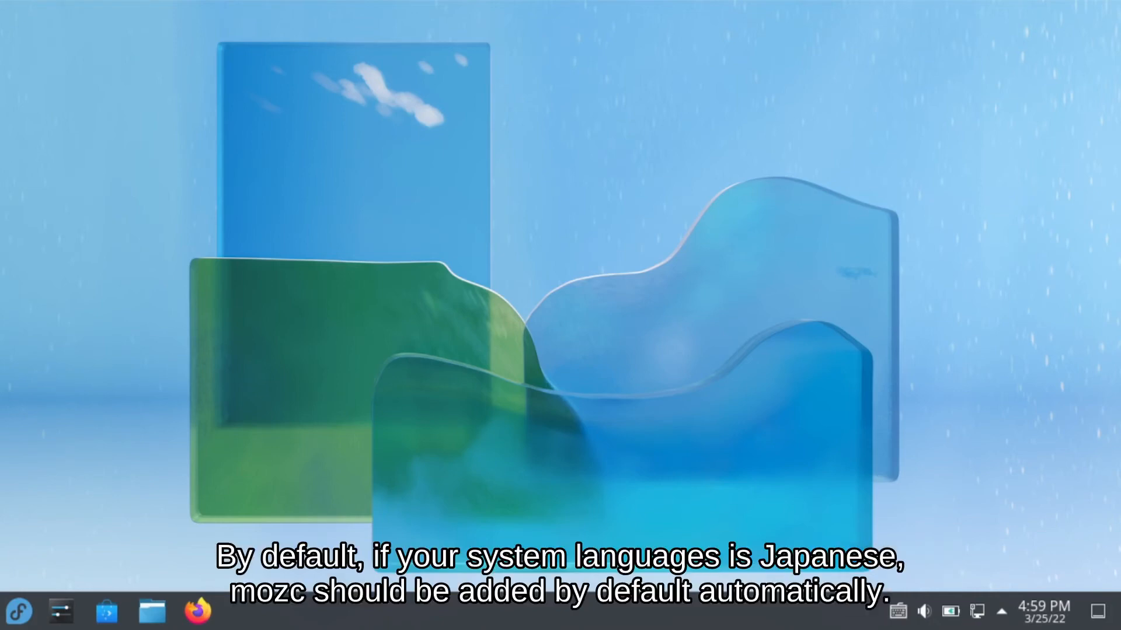
Launch System Settings from the taskbar.
{"action": "left_click", "coordinate": [19, 613]}
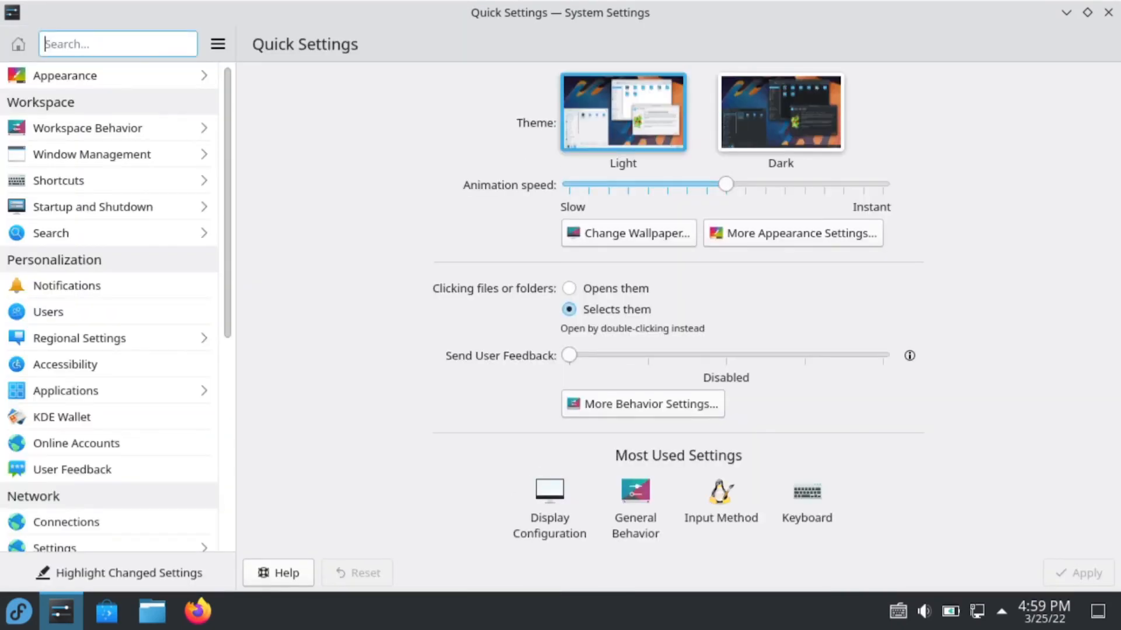
Filter settings by 'fcitx', enter Input Method and remove the existing Mozc entry.
{"action": "type", "text": "fci"}
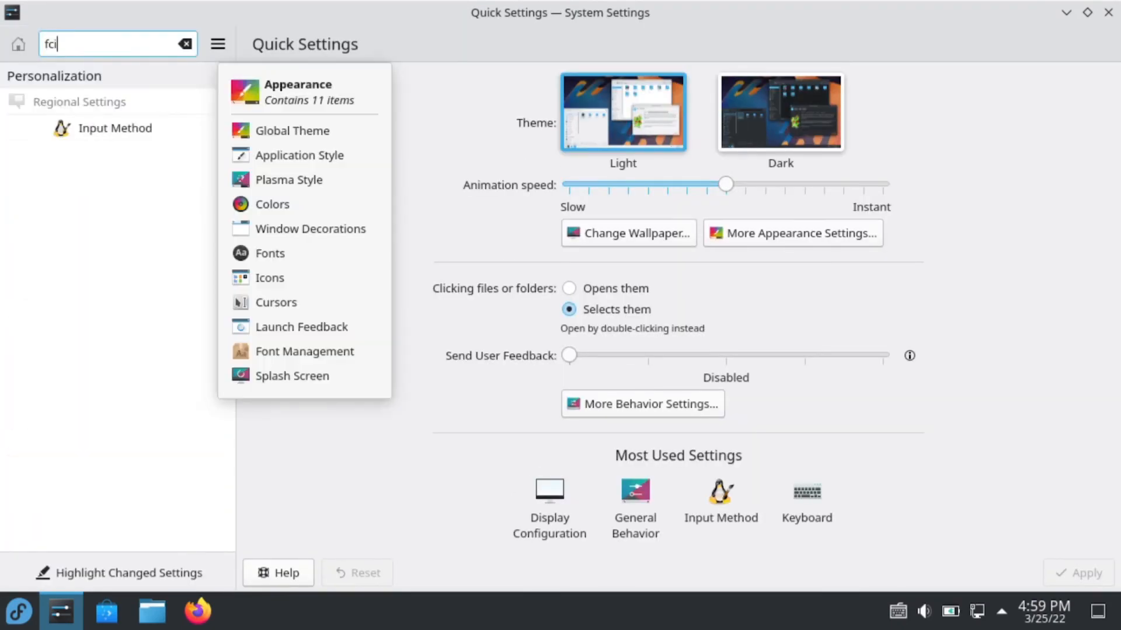
{"action": "type", "text": "tx"}
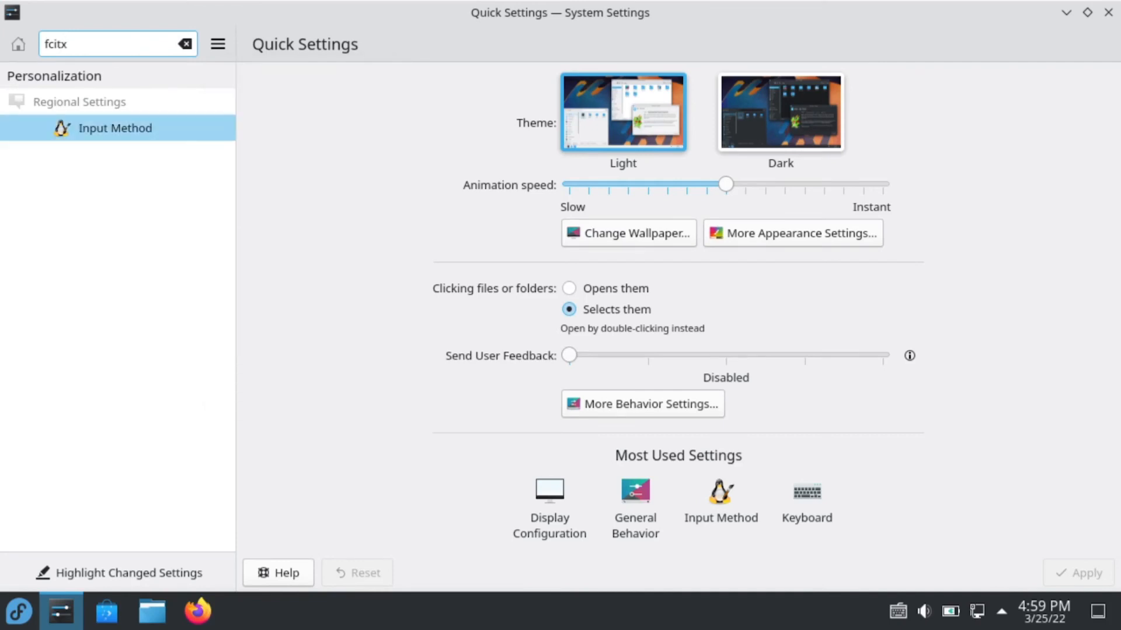
{"action": "left_click", "coordinate": [115, 128]}
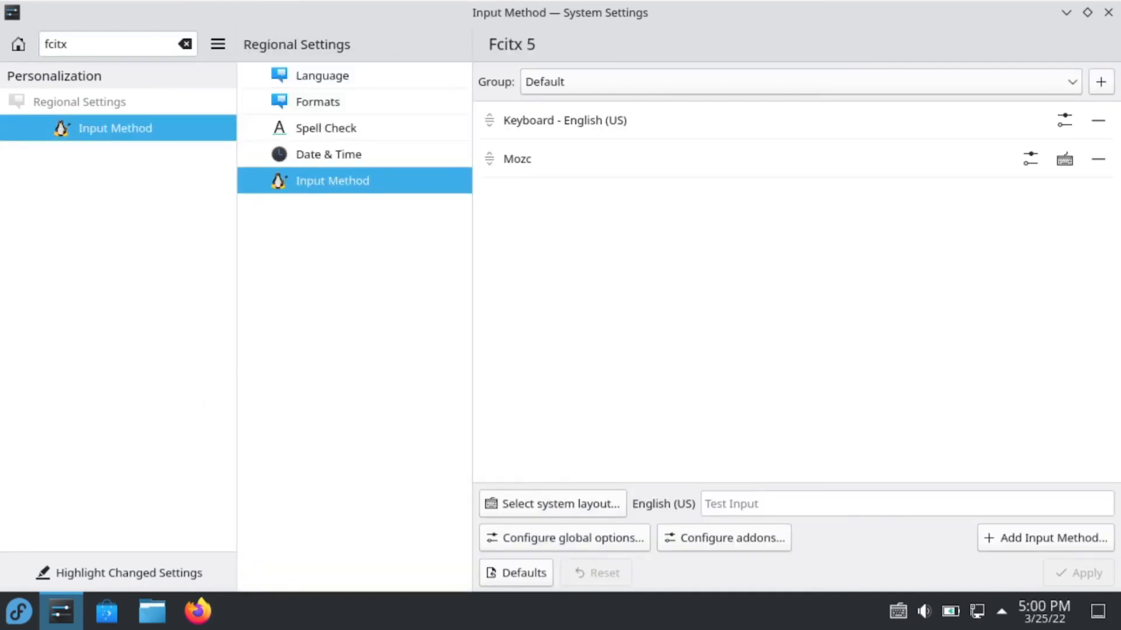
{"action": "left_click", "coordinate": [517, 158]}
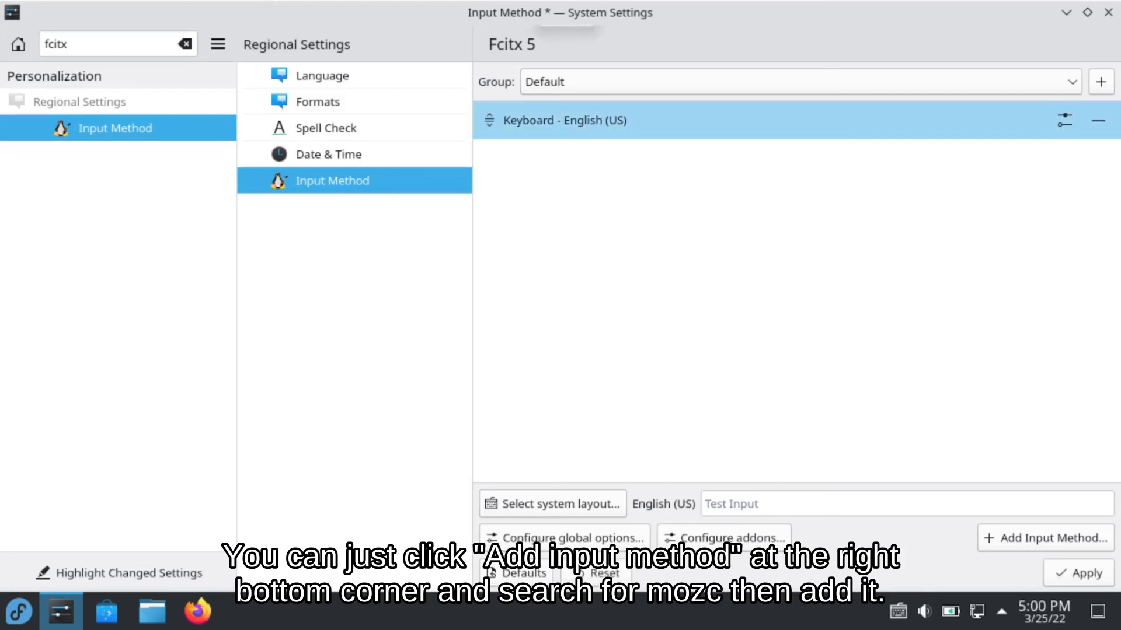
Add Mozc back to the Fcitx 5 input method group via the 'mozc' search.
{"action": "left_click", "coordinate": [1042, 538]}
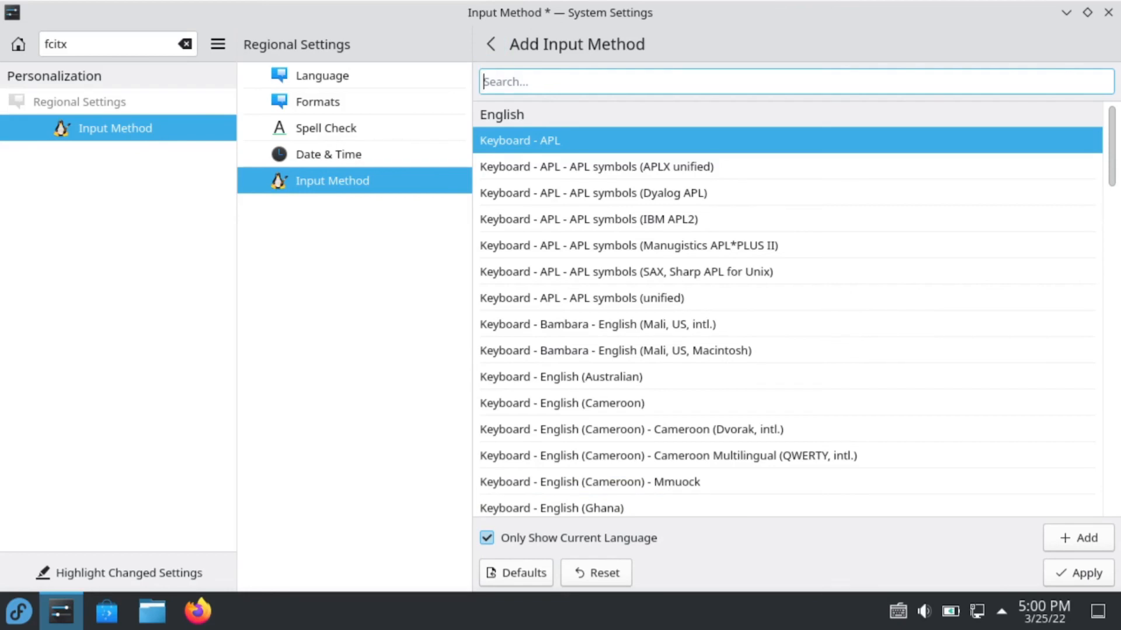
{"action": "type", "text": "mozc"}
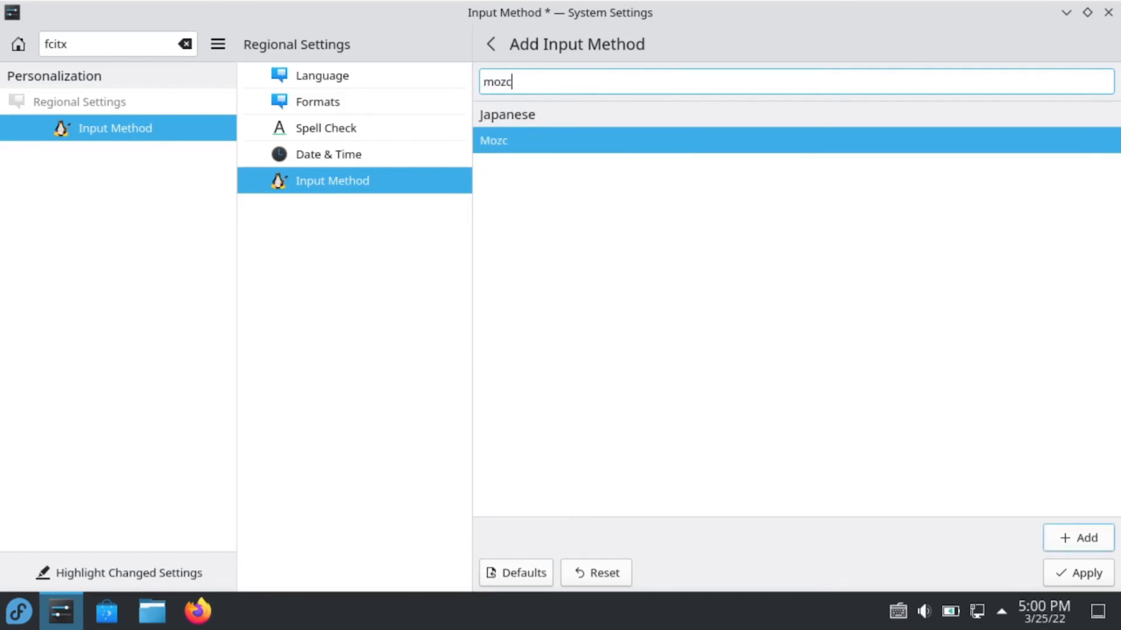
{"action": "left_click", "coordinate": [1077, 537]}
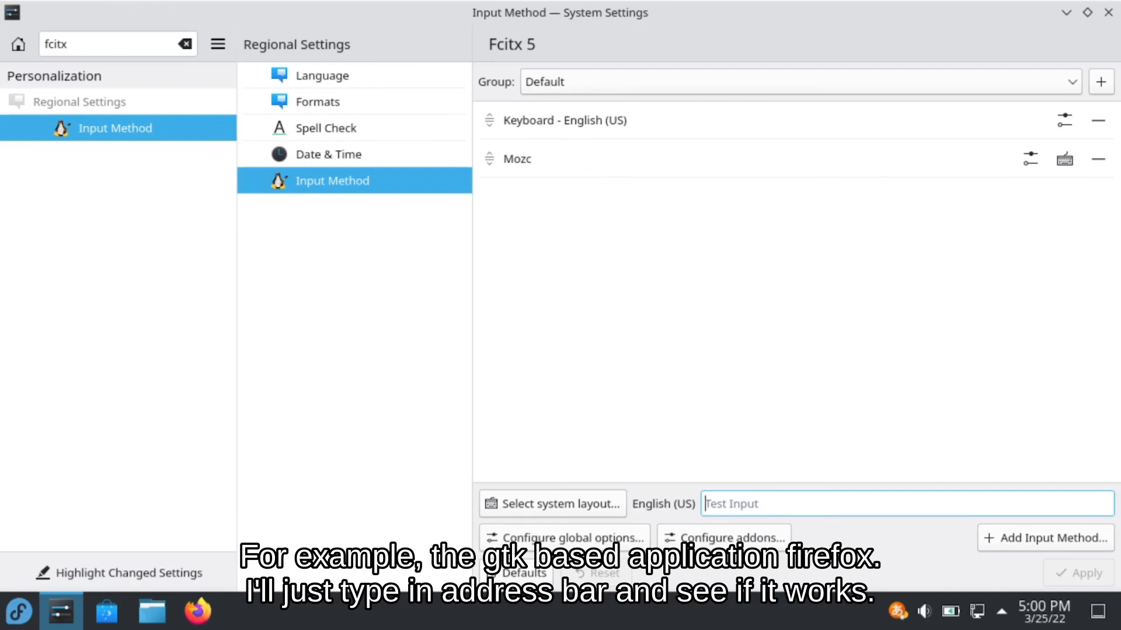
Type 'おはよ' in the test box, then '青い' in Firefox's address bar with Mozc.
{"action": "type", "text": "おはよ"}
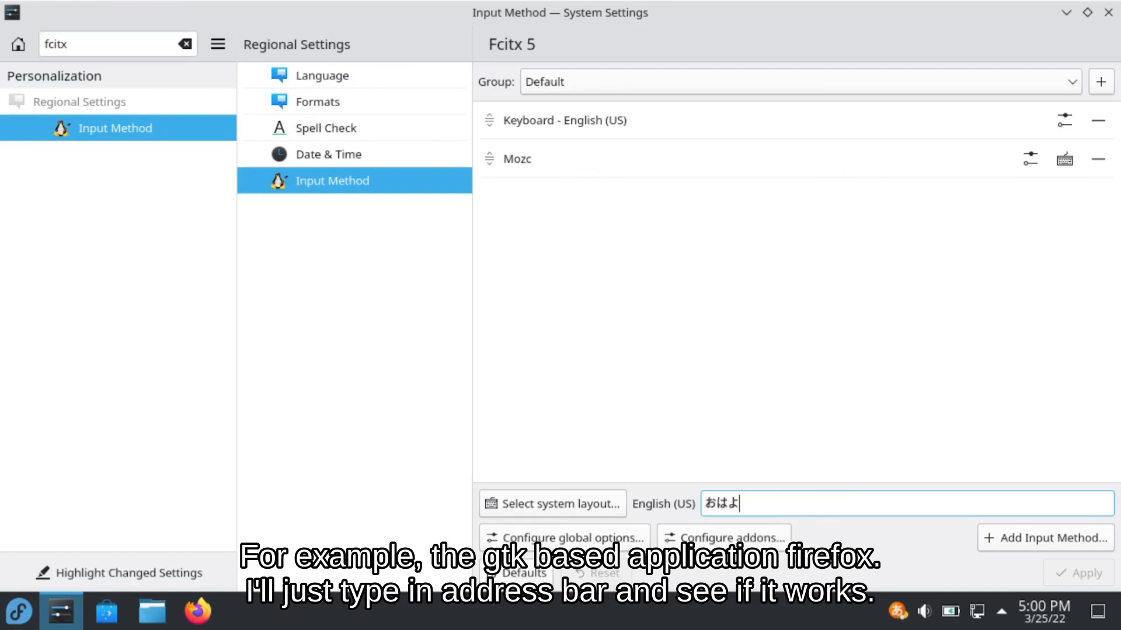
{"action": "left_click", "coordinate": [197, 610]}
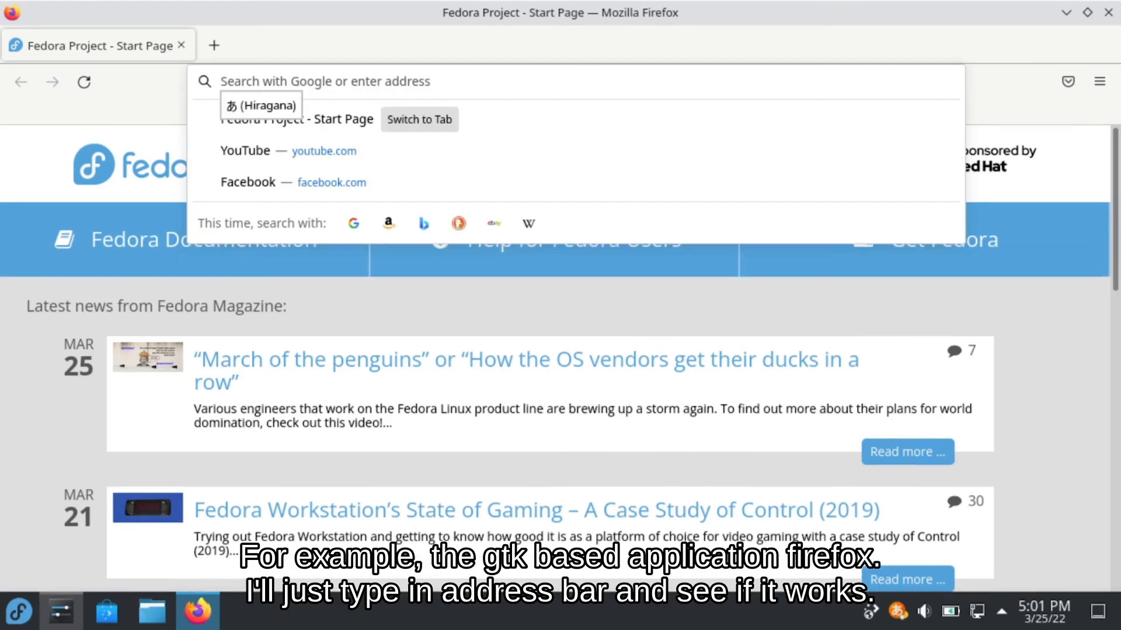
{"action": "type", "text": "青い"}
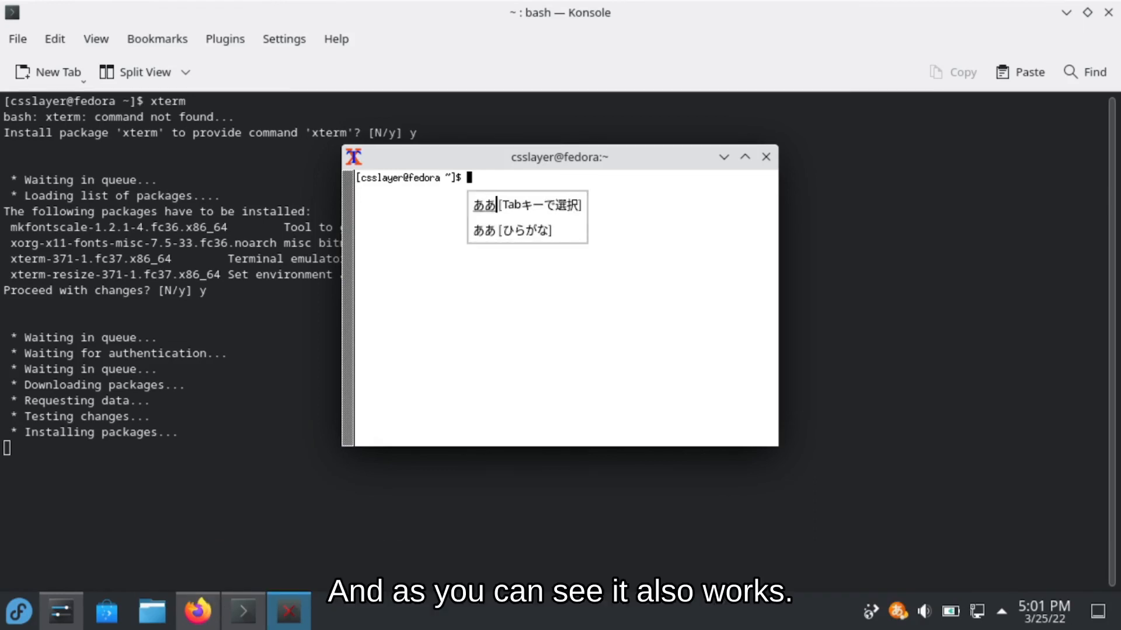
Type 'aniki' in xterm with Mozc to show its kanji/kana conversion candidates.
{"action": "type", "text": "k"}
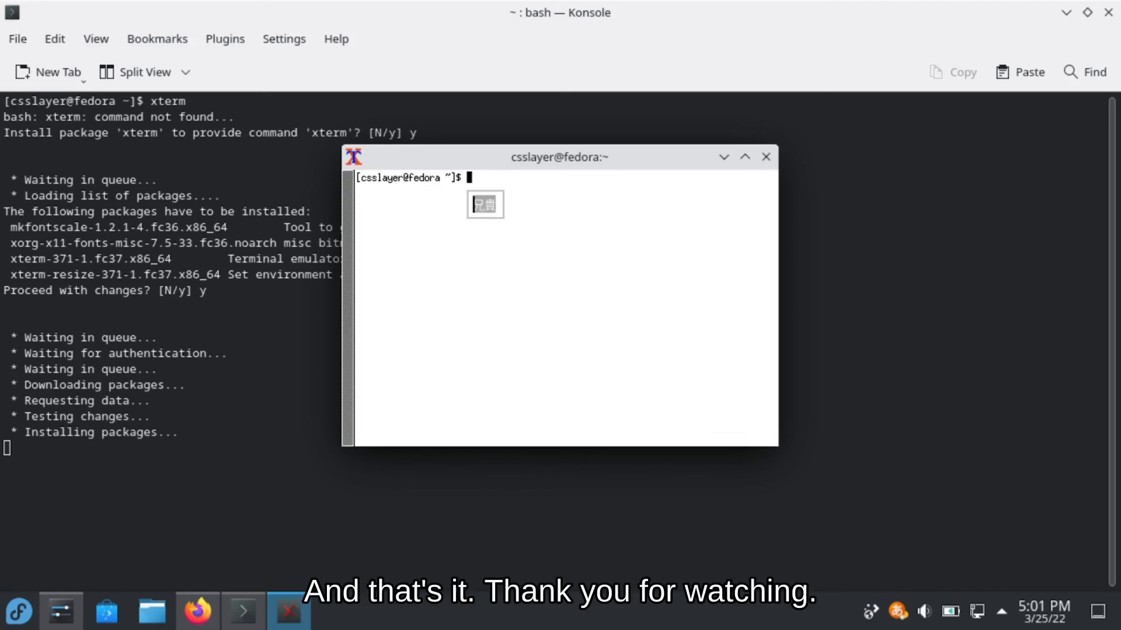
{"action": "type", "text": "aniki"}
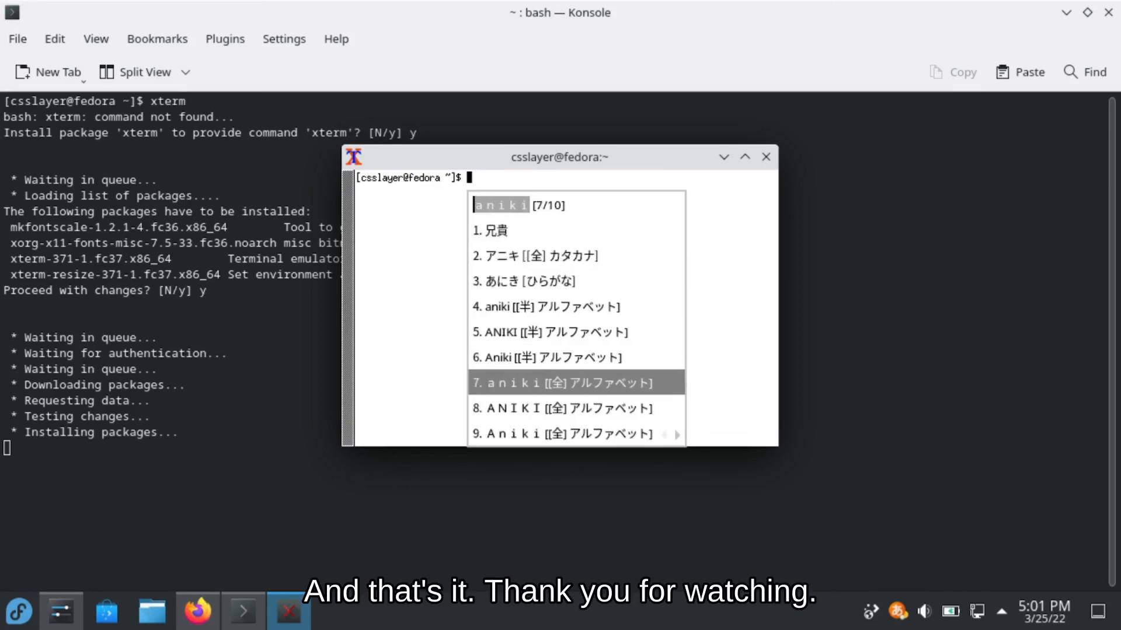